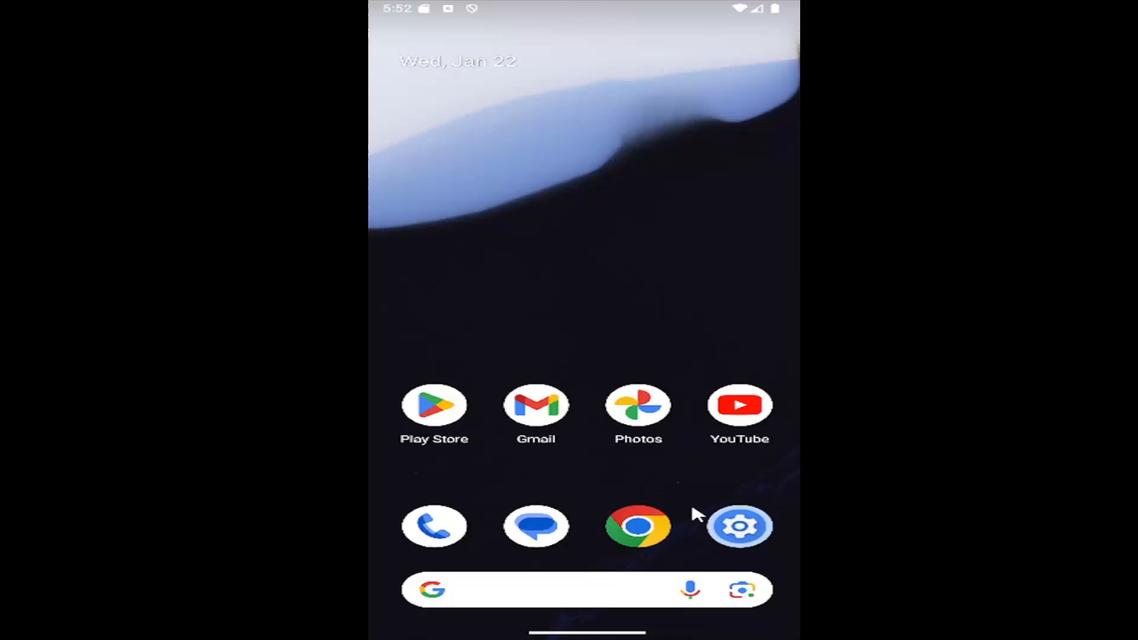
mouse_move(592, 449)
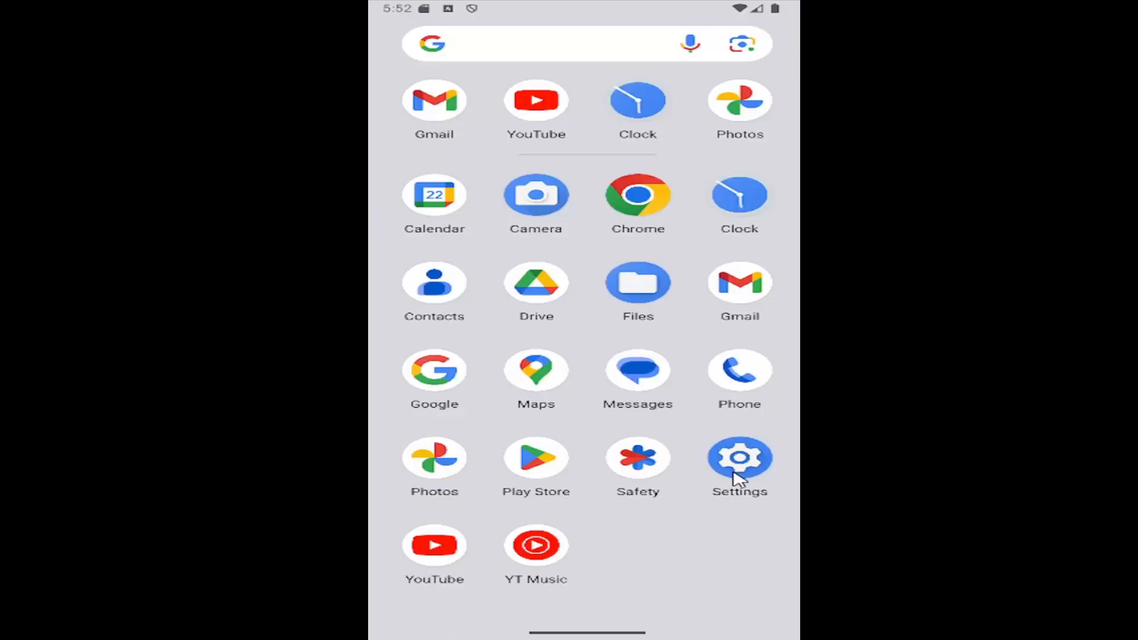
- From the launcher, go into Settings and reach the Security & privacy page
click(739, 457)
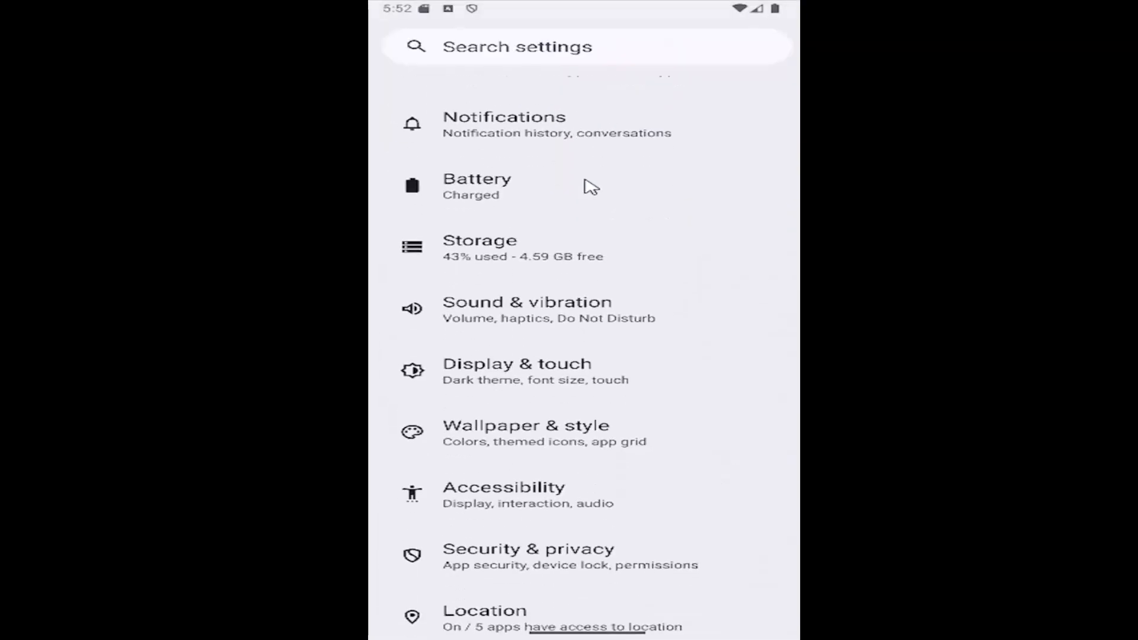
scroll(down, 3)
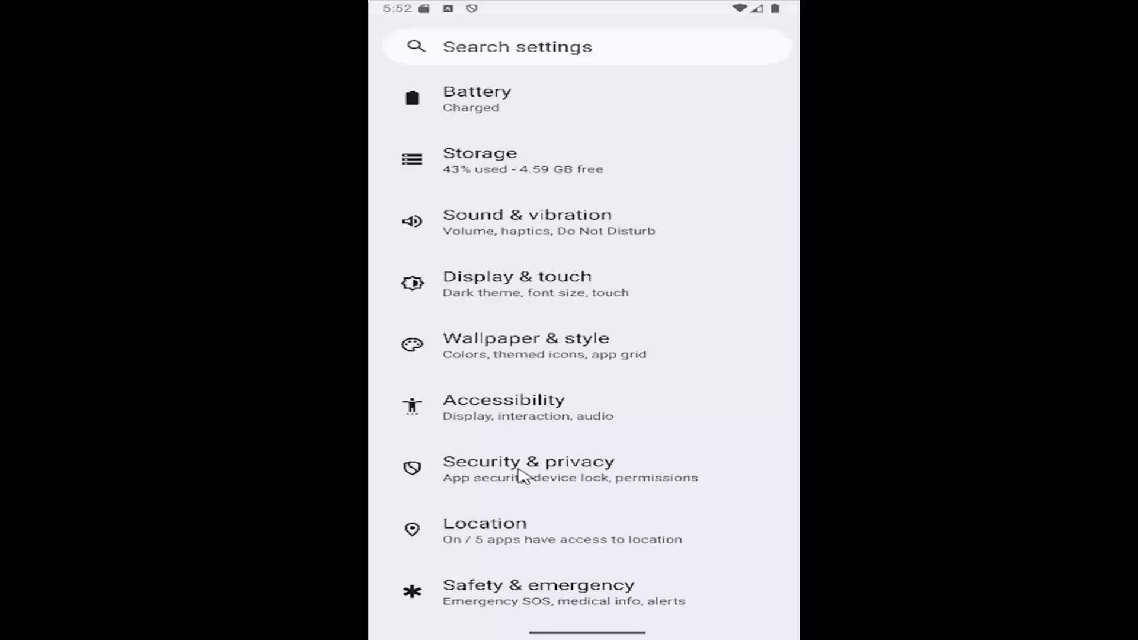
click(526, 468)
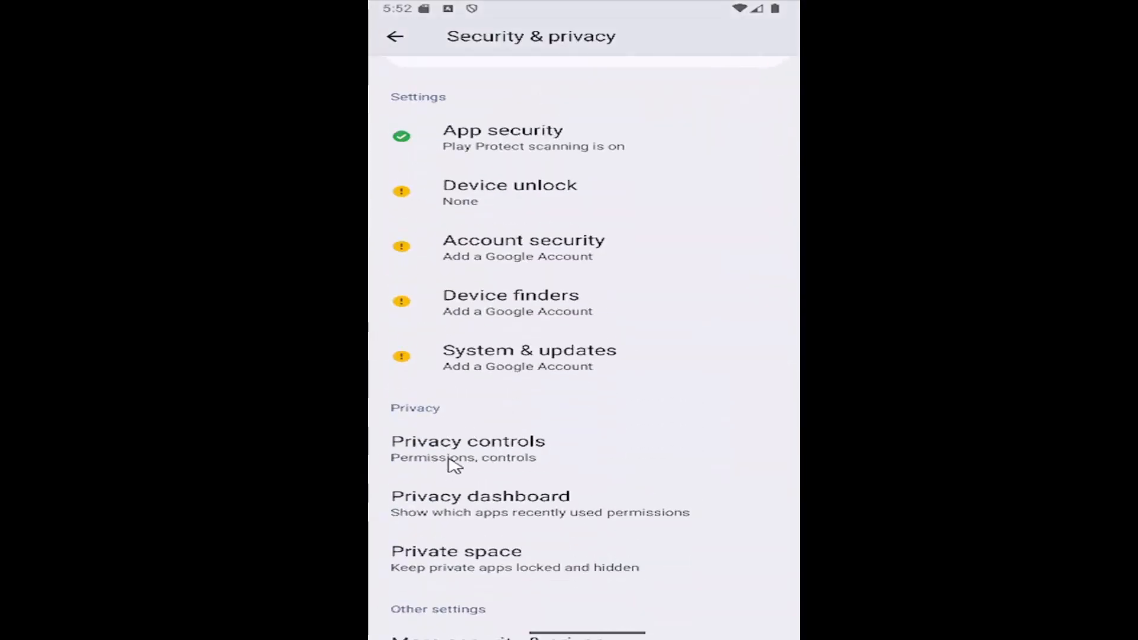
- Go through Privacy controls into the Permission manager and scroll to Photos and videos
click(467, 441)
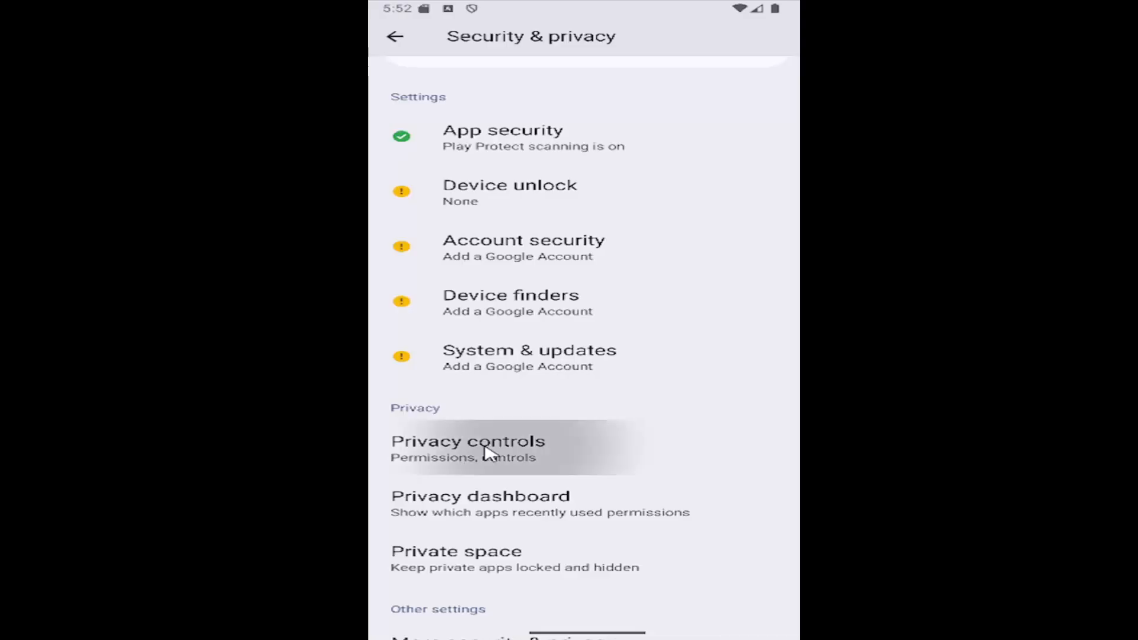
click(468, 441)
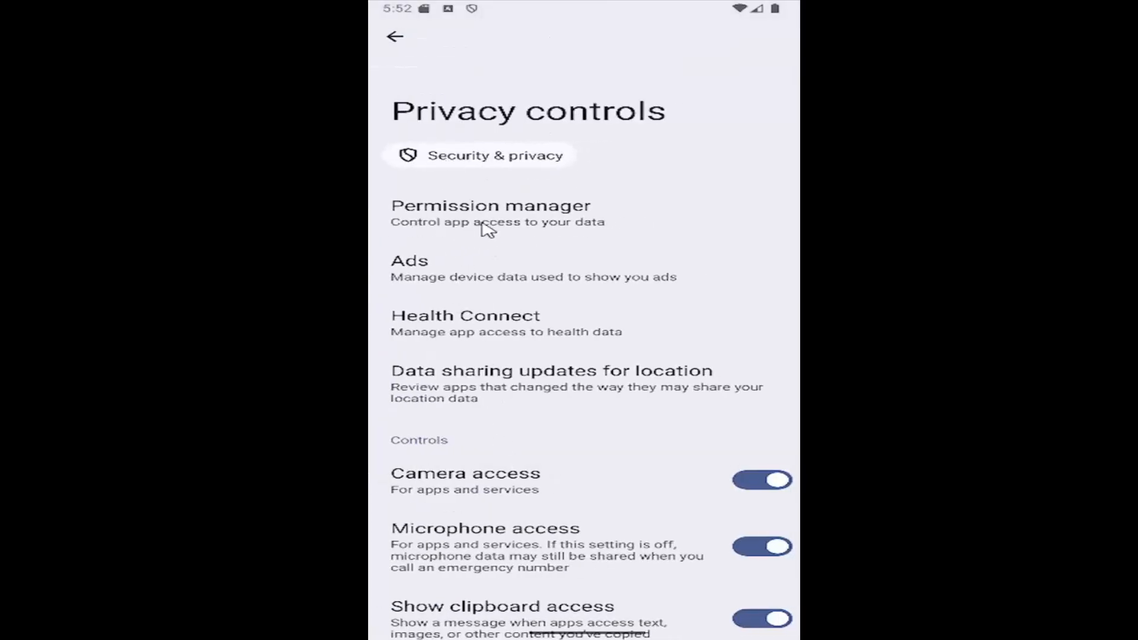
mouse_move(533, 227)
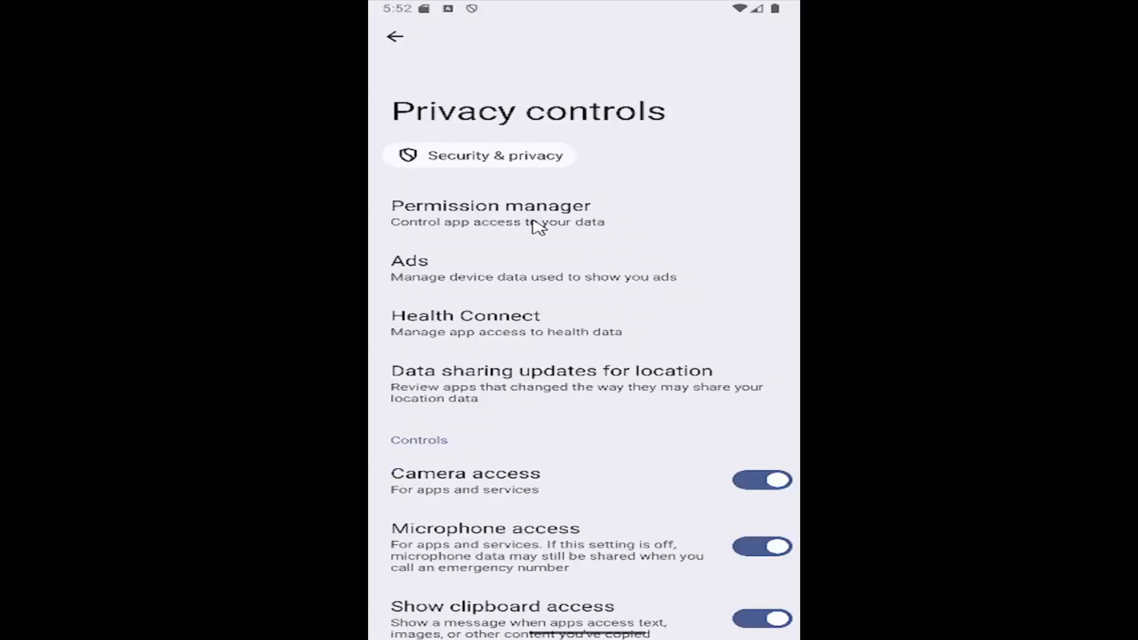
click(491, 205)
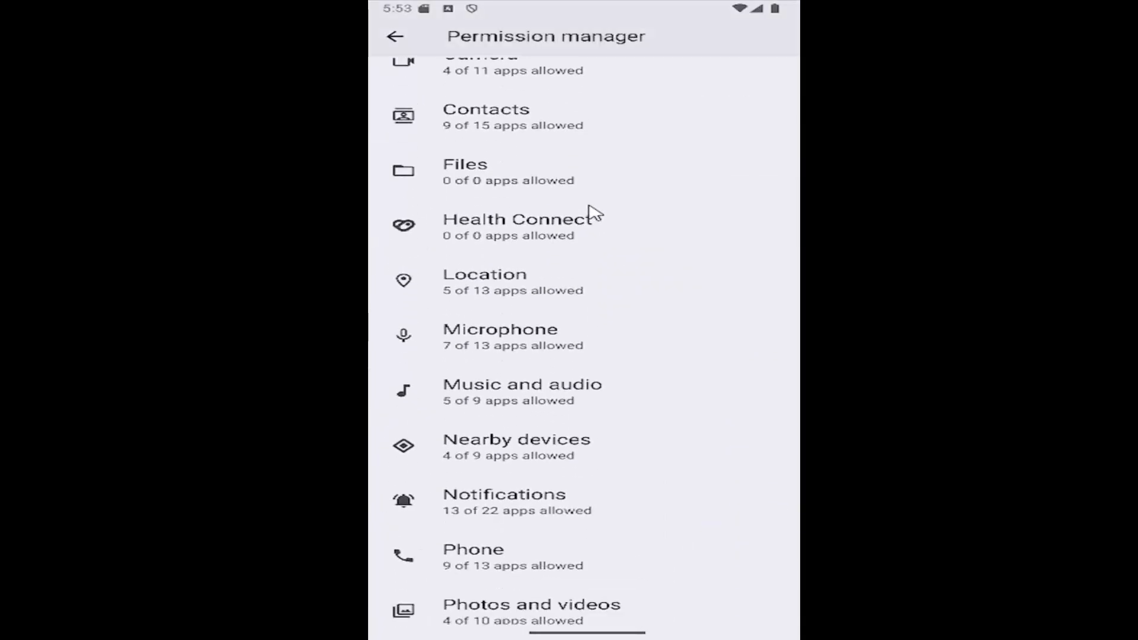
scroll(down, 3)
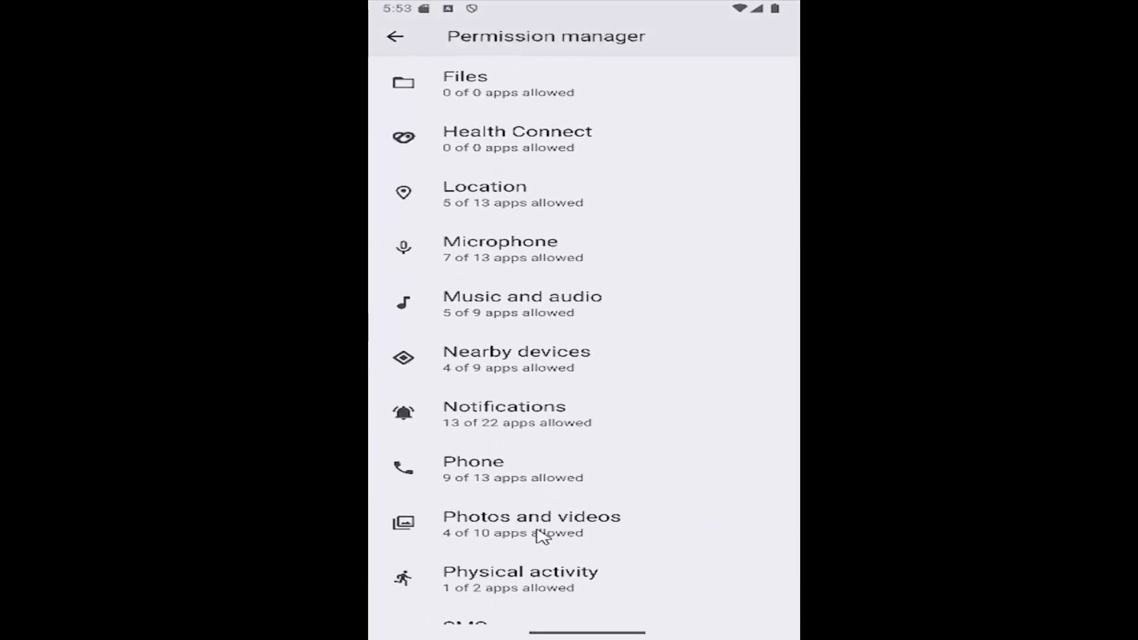
- Reach the Messages app's Photos and videos permission page via the Allowed list
click(531, 523)
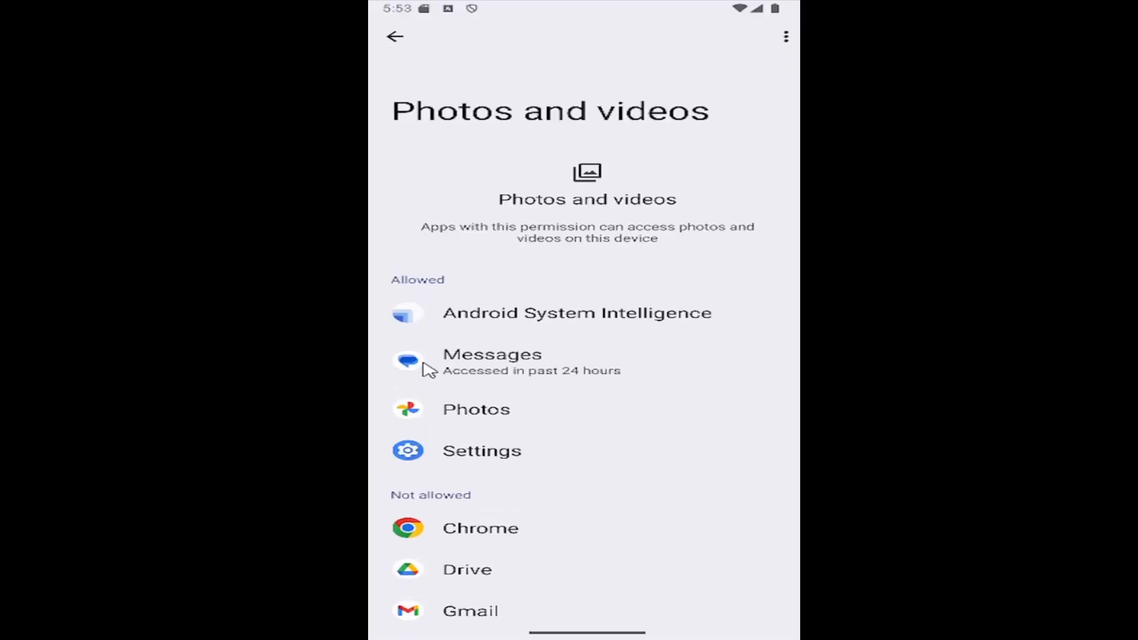
mouse_move(517, 368)
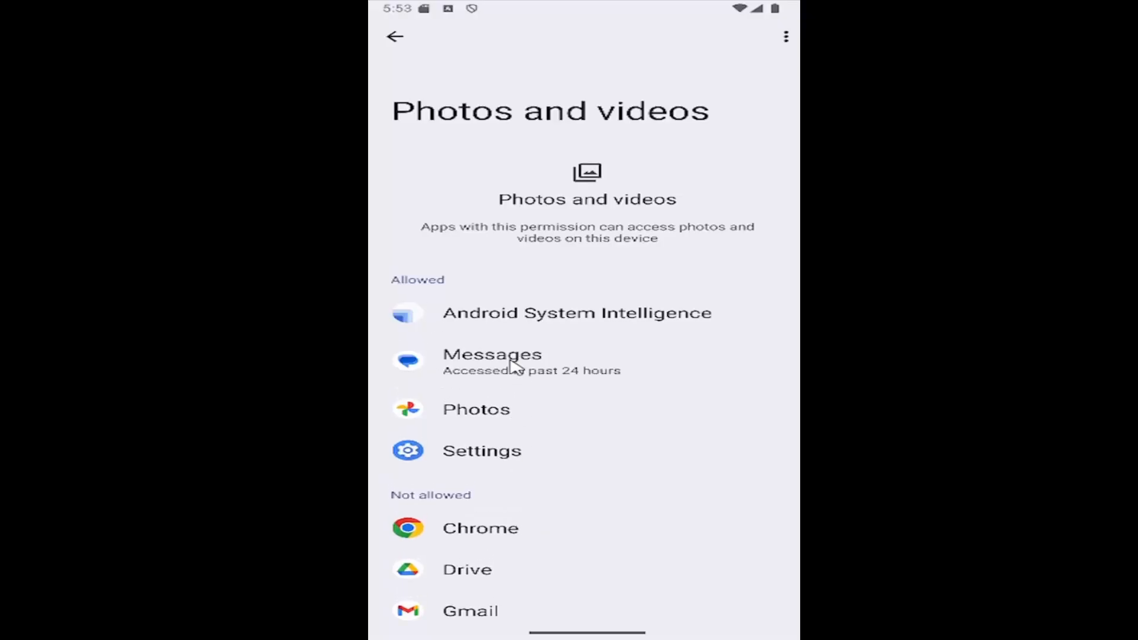
click(492, 355)
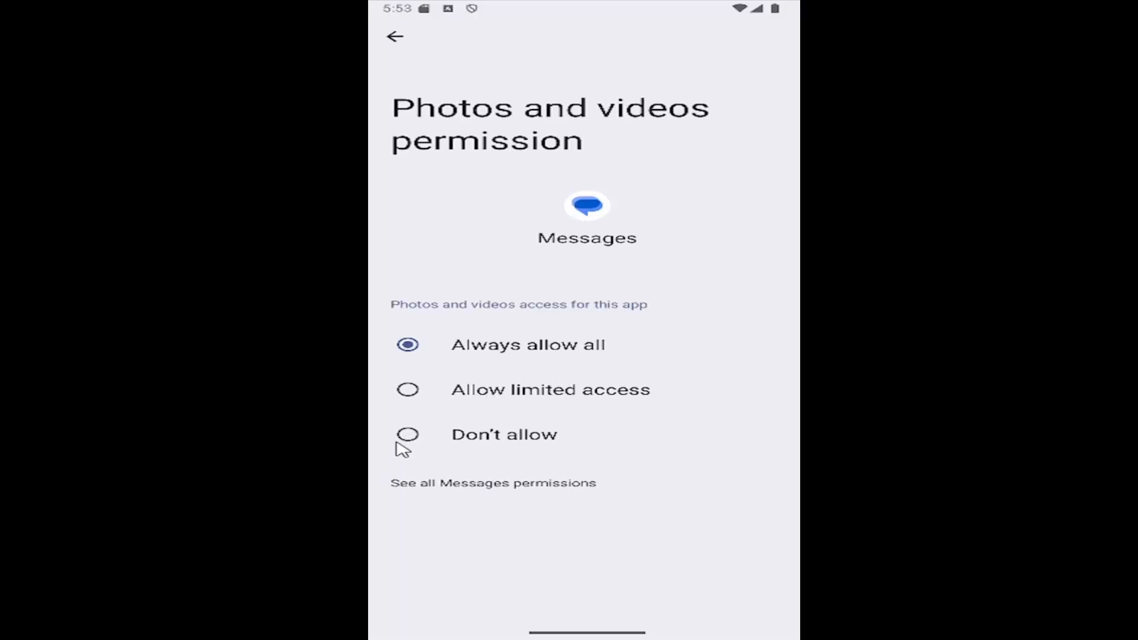
mouse_move(435, 90)
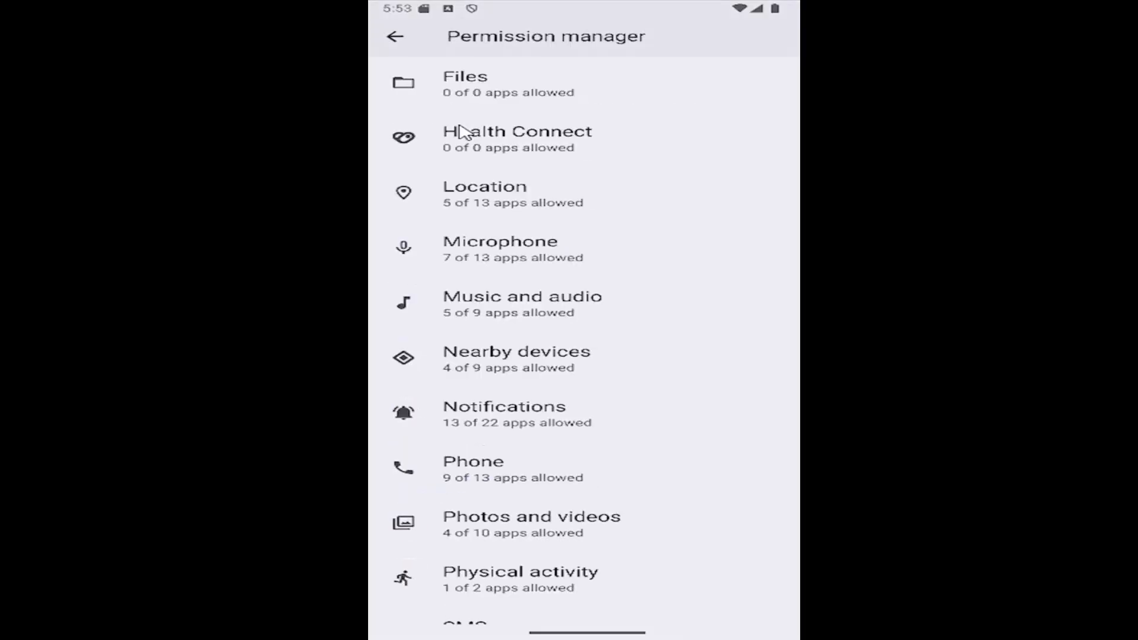
- Navigate back twice to the main Settings list, leaving Messages at always allow all
click(395, 36)
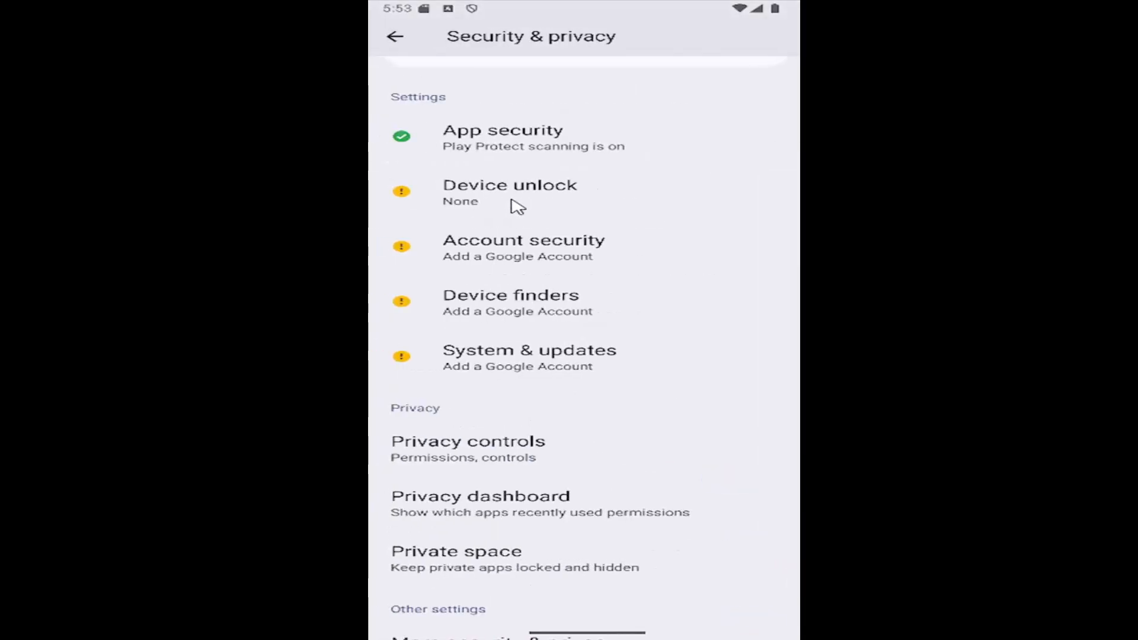
click(395, 37)
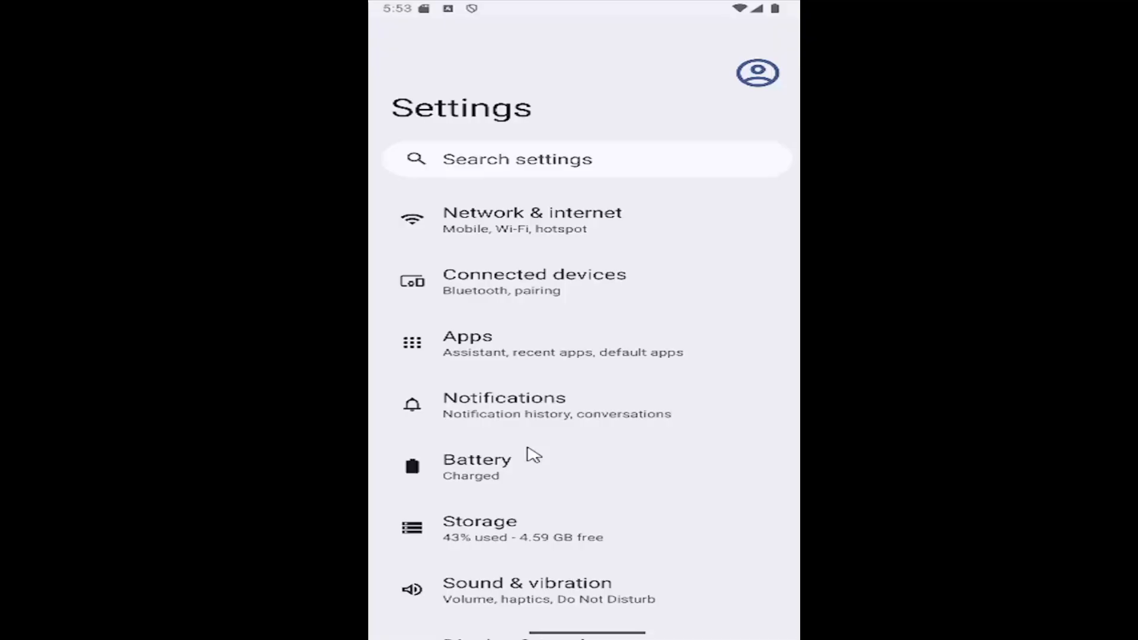